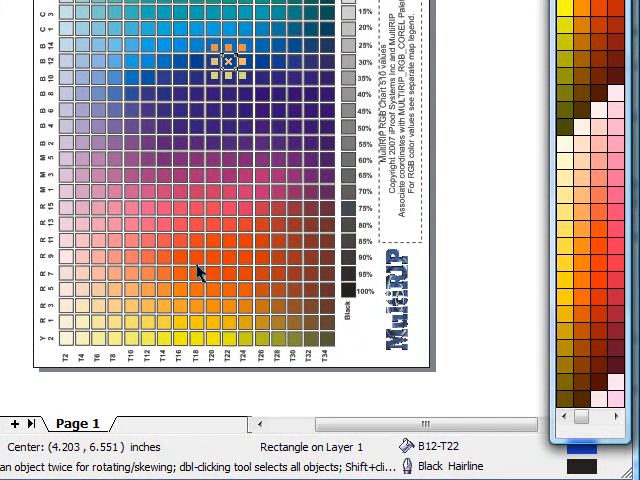
pyautogui.moveTo(464, 324)
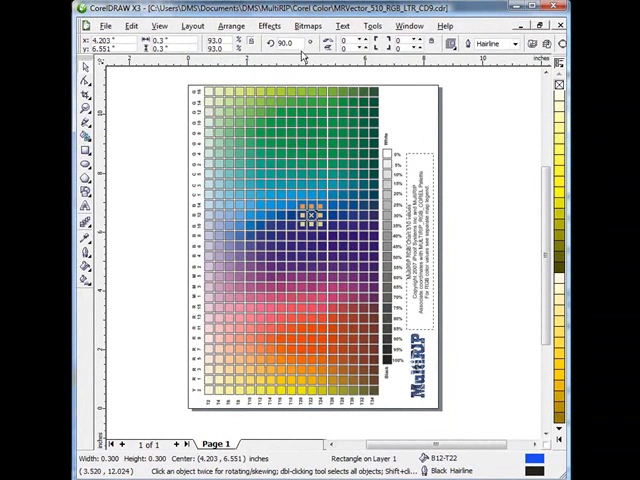
# Open the Tools menu to reach Color Management
pyautogui.click(374, 24)
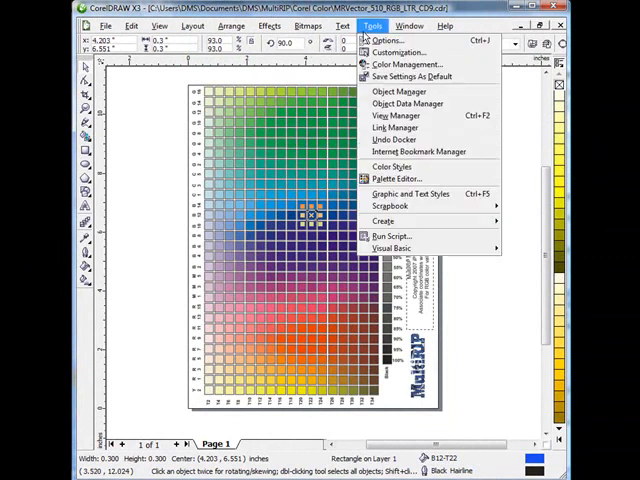
pyautogui.moveTo(398, 64)
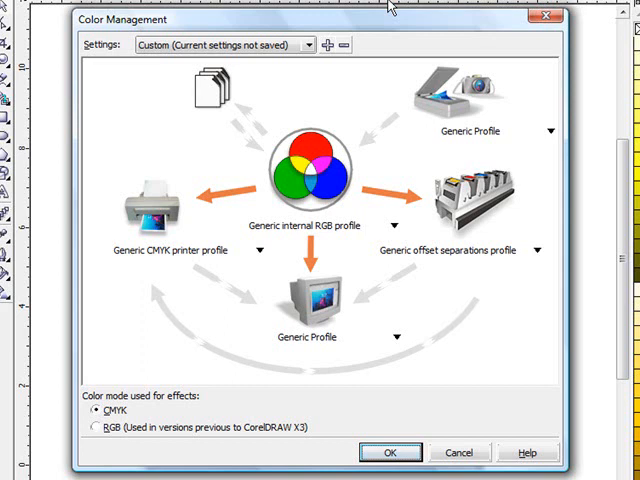
pyautogui.moveTo(312, 162)
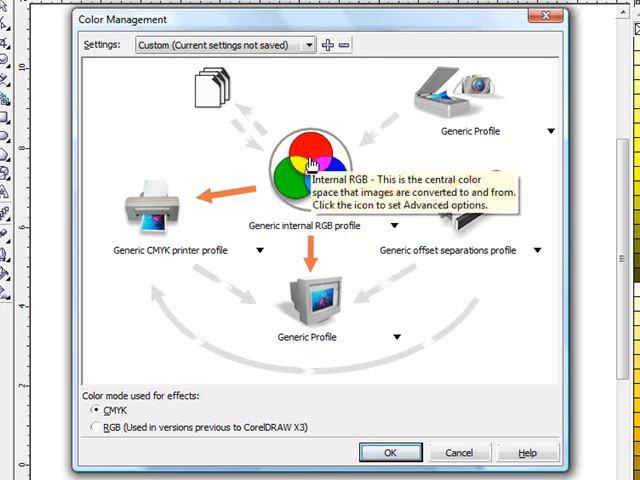
# Set rendering intent to Perceptual with the Kodak Digital Science CMM engine in Advanced Settings
pyautogui.click(312, 164)
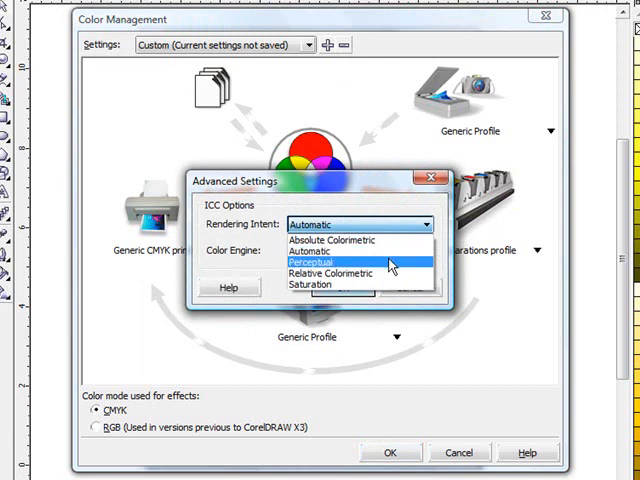
pyautogui.click(318, 264)
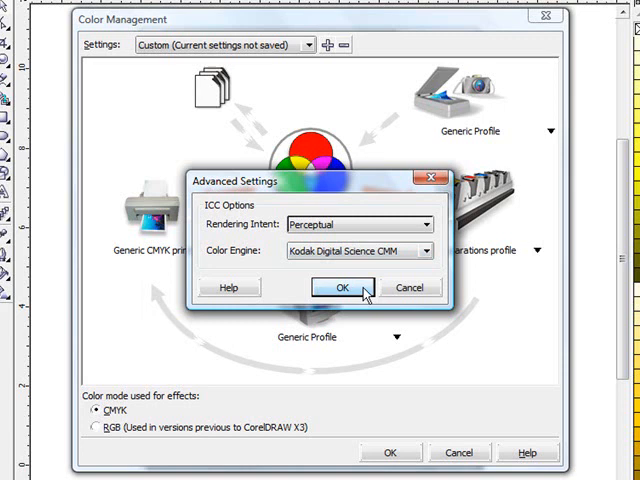
pyautogui.click(338, 288)
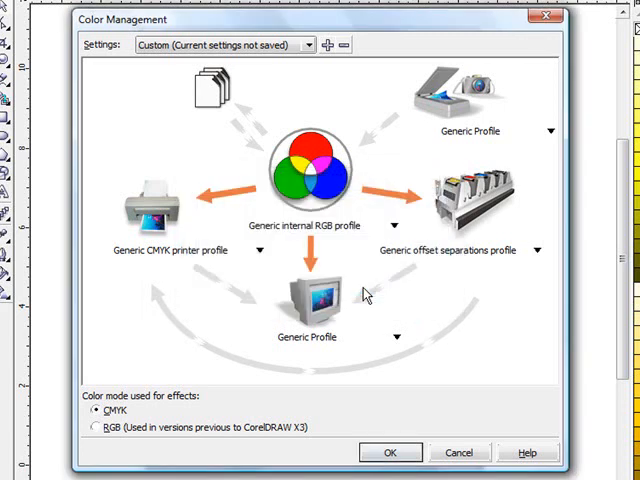
pyautogui.moveTo(352, 262)
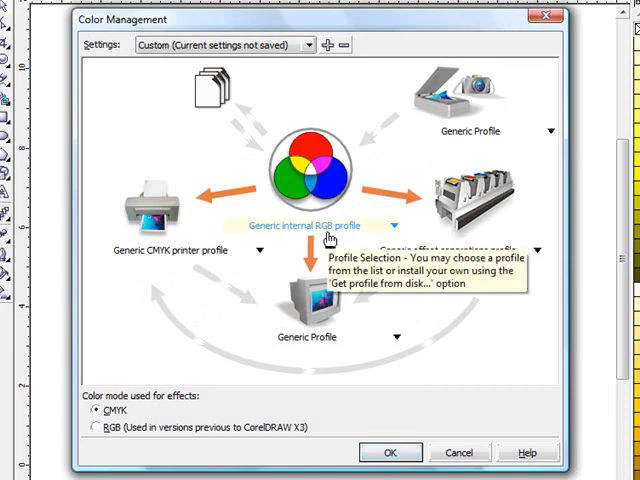
# Choose Internal RGB - NTSC (1953) from the internal RGB profile list
pyautogui.click(390, 224)
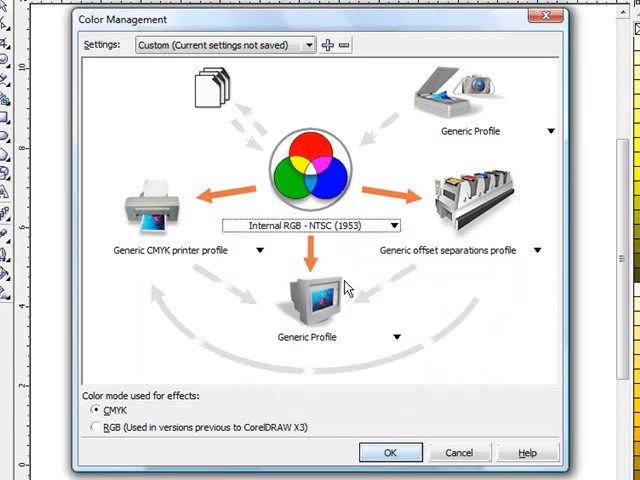
pyautogui.moveTo(268, 196)
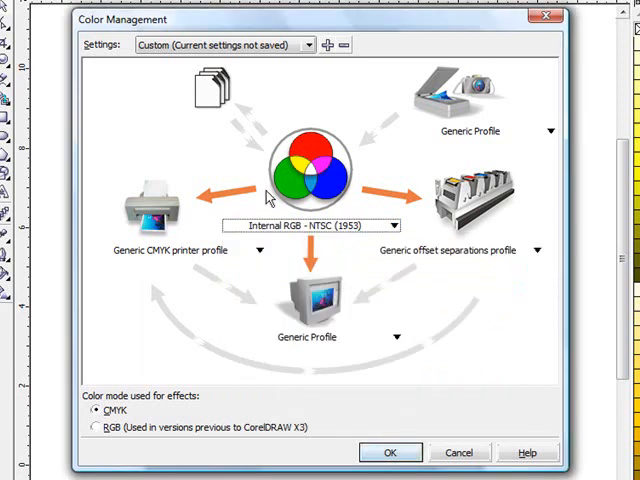
pyautogui.moveTo(314, 208)
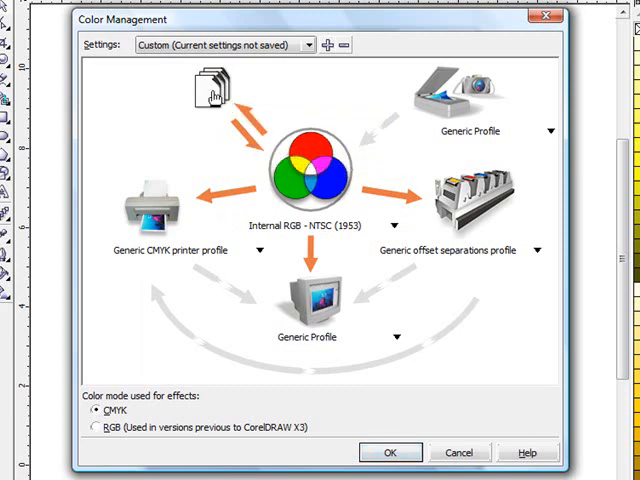
# Always convert imports and embed exports using the Internal RGB - NTSC (1953) profile
pyautogui.click(204, 84)
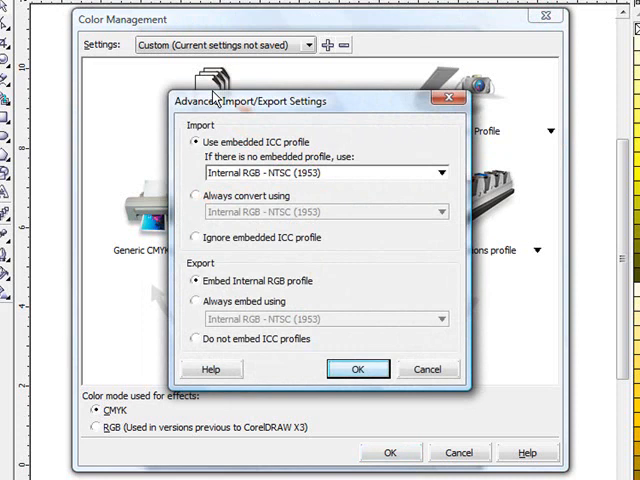
pyautogui.moveTo(250, 172)
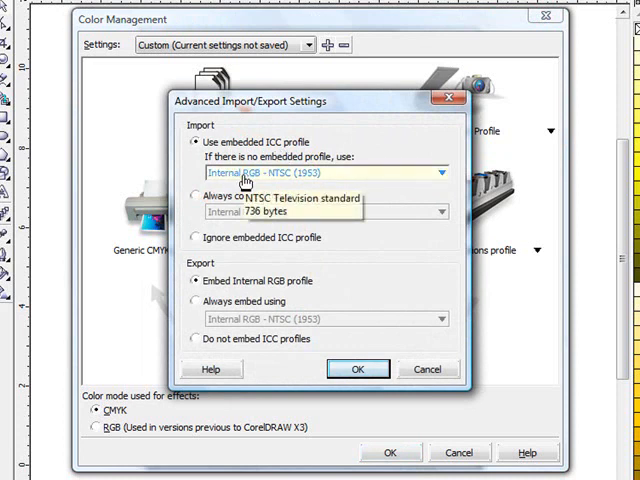
pyautogui.click(192, 196)
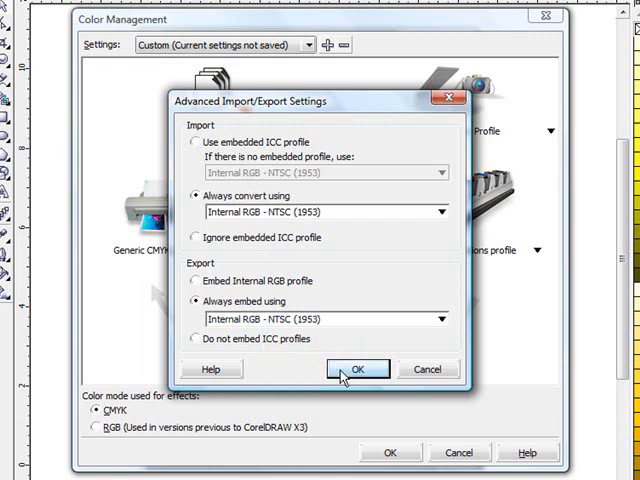
pyautogui.click(356, 368)
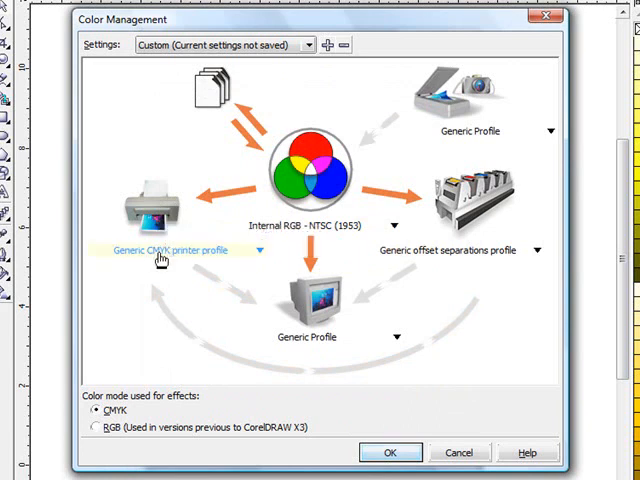
pyautogui.moveTo(170, 250)
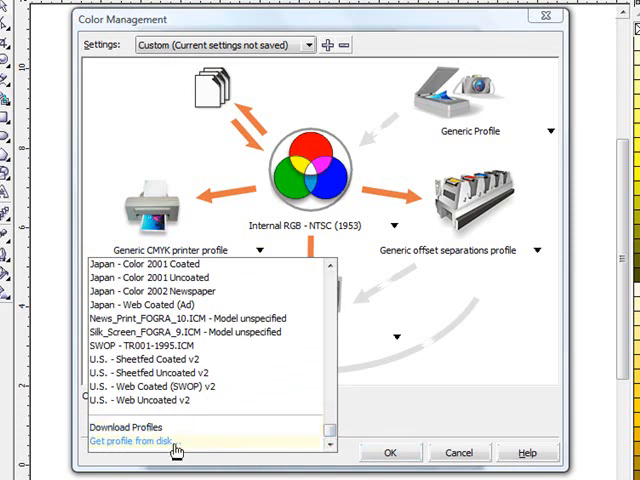
# Choose Get profile from disk… for the CMYK printer profile, opening Browse for Folder
pyautogui.click(136, 440)
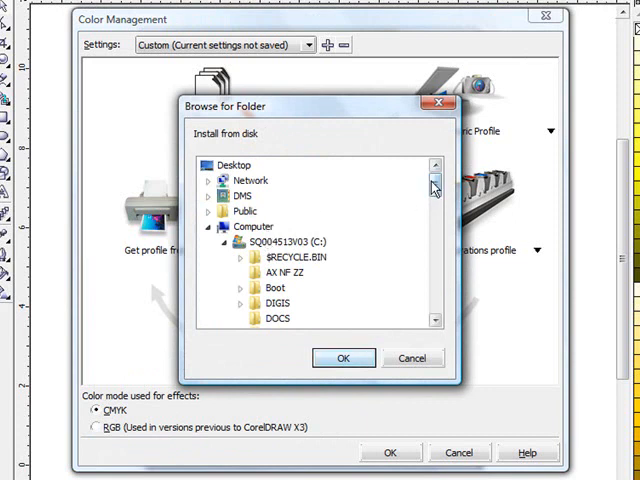
# Install MultiRIP EasyTransferChromaBlastEnhanc.ICM as the CMYK printer profile, replacing the existing device file
pyautogui.scroll(-3)
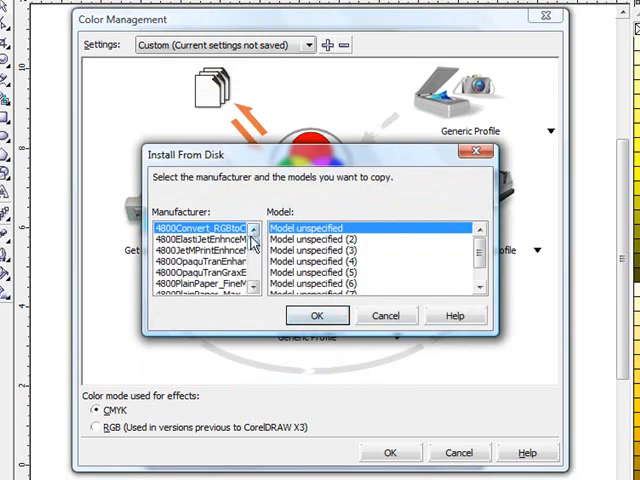
pyautogui.scroll(-3)
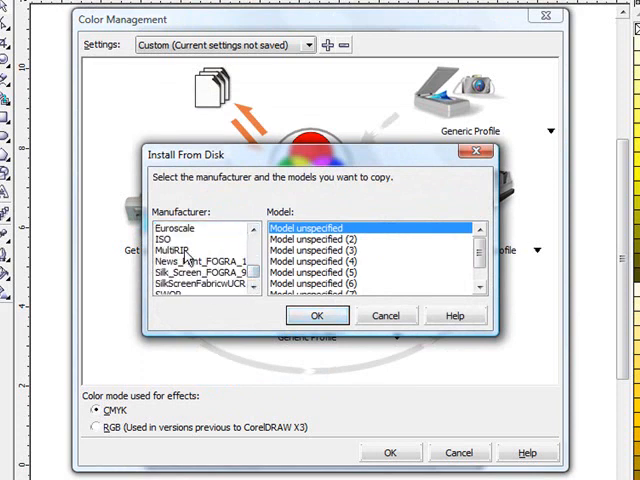
pyautogui.click(172, 250)
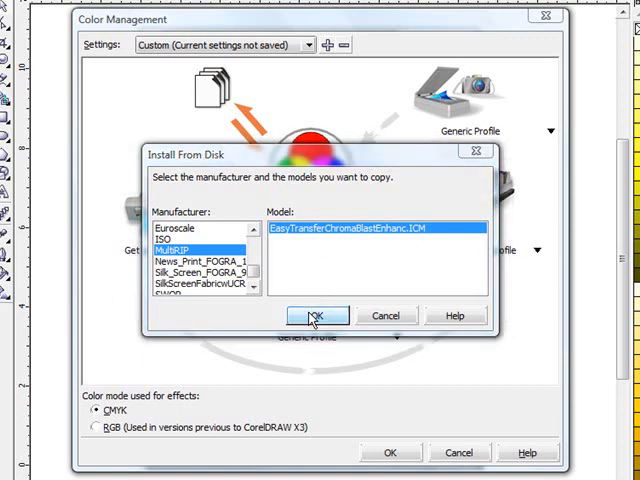
pyautogui.click(316, 316)
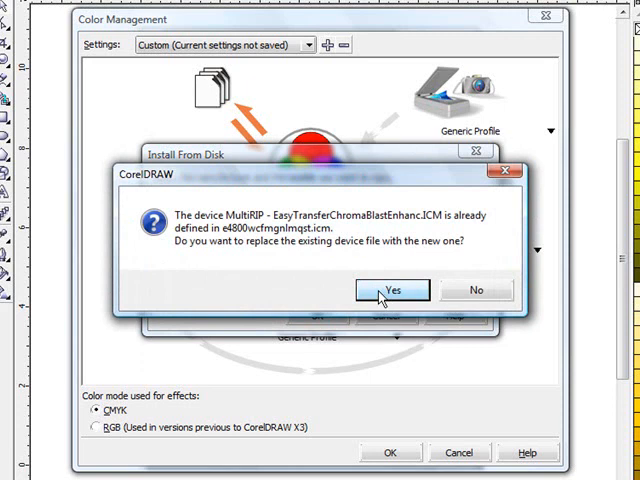
pyautogui.click(392, 288)
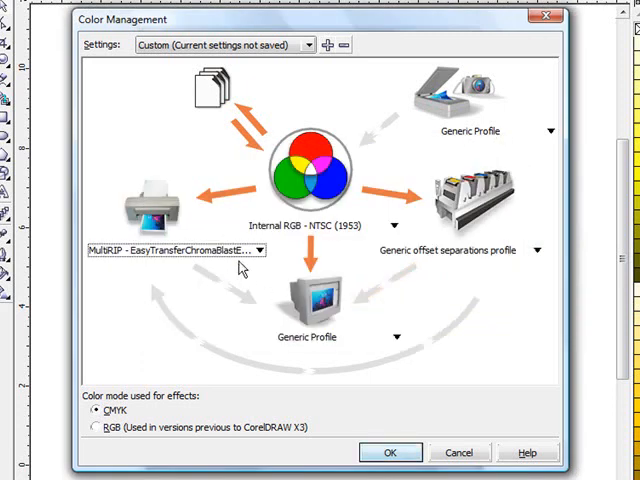
pyautogui.moveTo(416, 250)
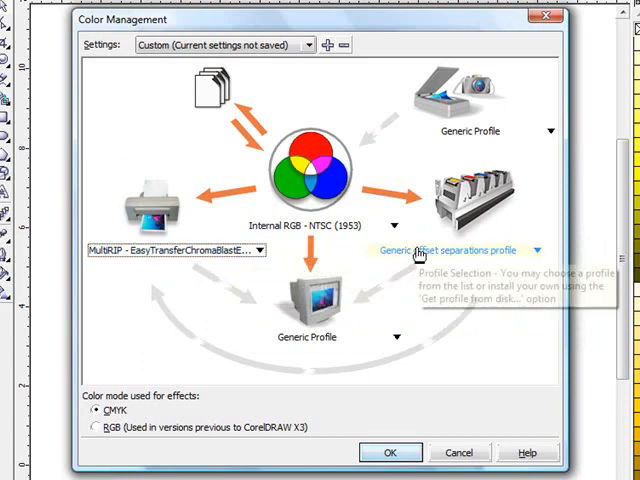
# Select MultiRIP - EasyTransferChromaBlast as the offset separations printer profile
pyautogui.click(540, 250)
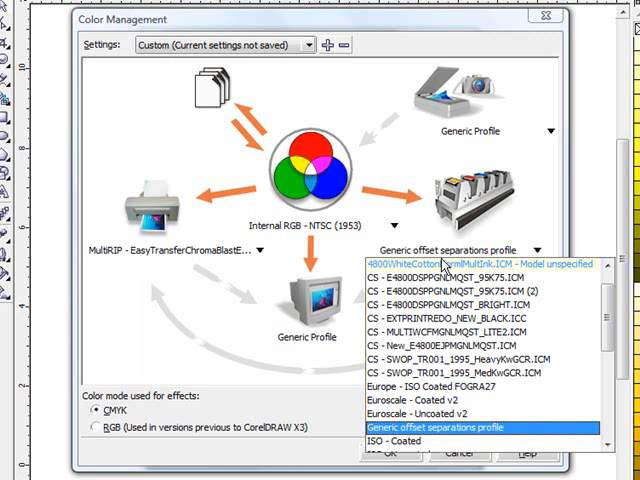
pyautogui.scroll(-3)
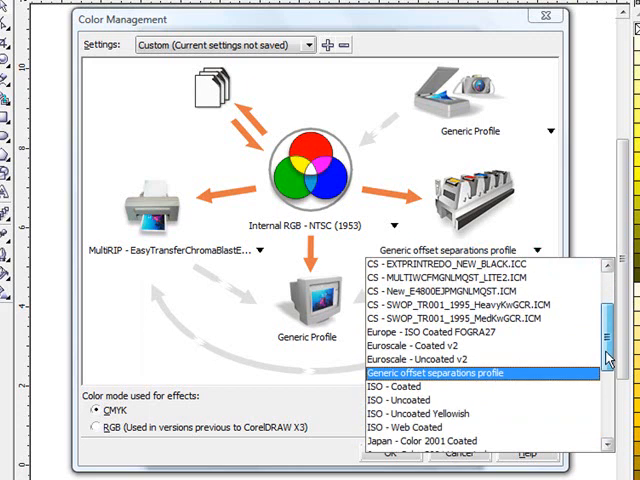
pyautogui.scroll(-3)
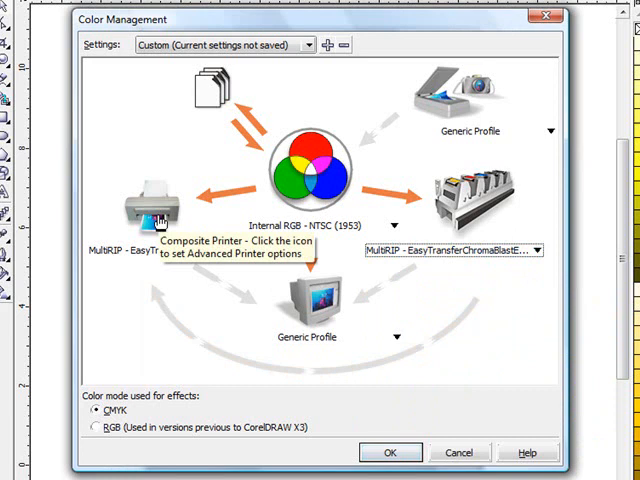
# In Advanced Printer Settings, assign the EasyTransferChromaBlast profile to the MultiRIP 4800 Easy Transfer printer
pyautogui.click(144, 204)
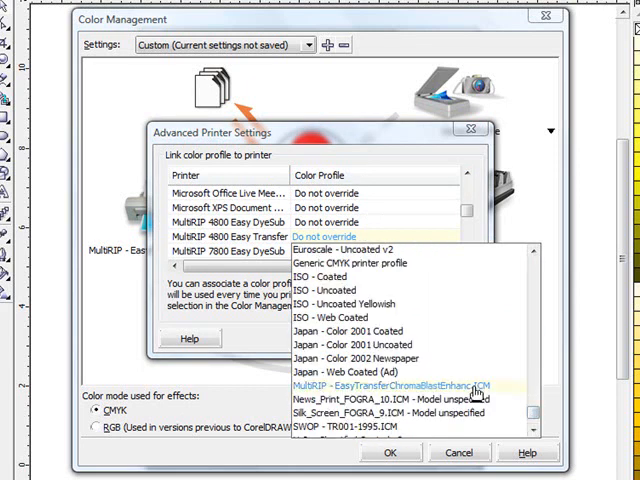
pyautogui.click(392, 384)
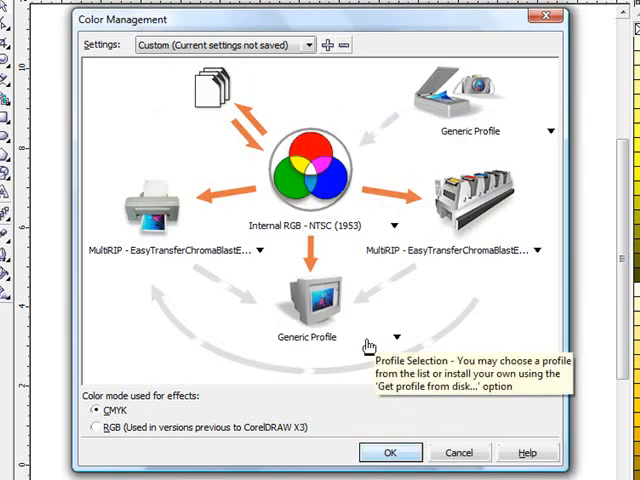
pyautogui.moveTo(312, 264)
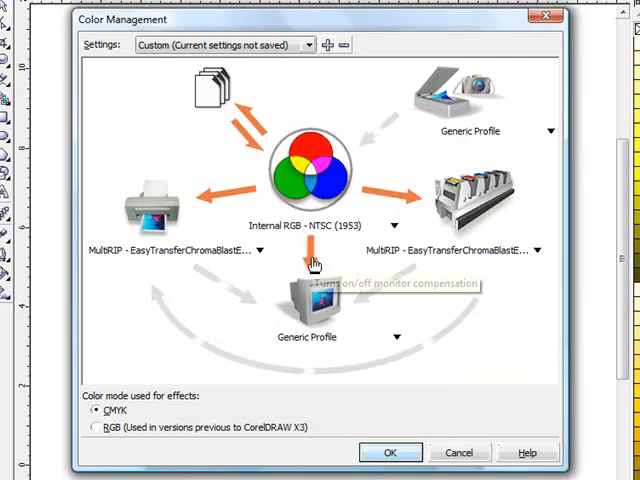
pyautogui.moveTo(310, 276)
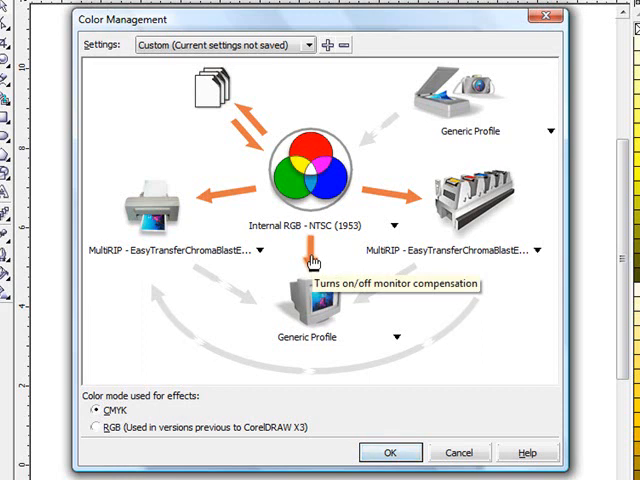
pyautogui.moveTo(228, 296)
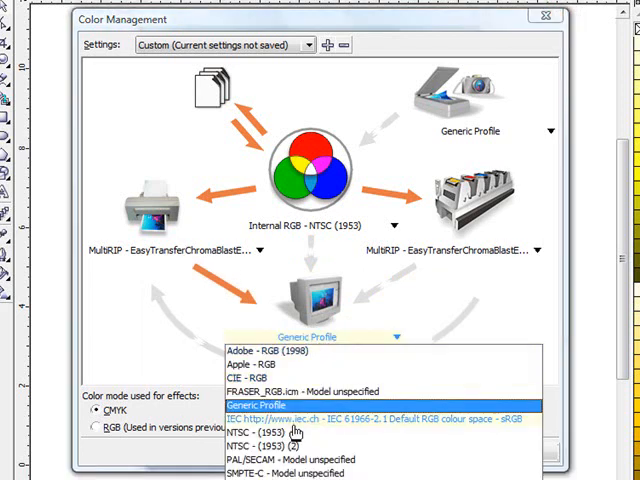
# Set the monitor profile to NTSC (1953) and the effects color mode to RGB
pyautogui.click(274, 432)
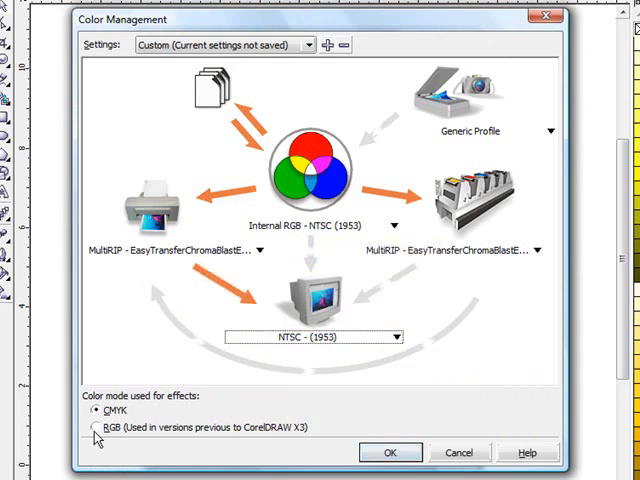
pyautogui.click(92, 428)
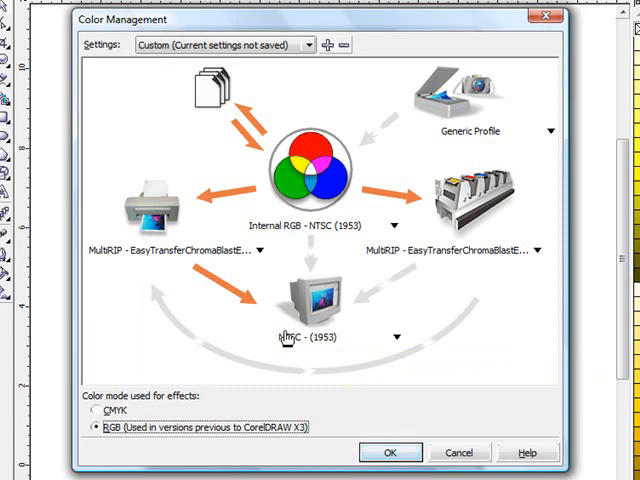
pyautogui.moveTo(358, 116)
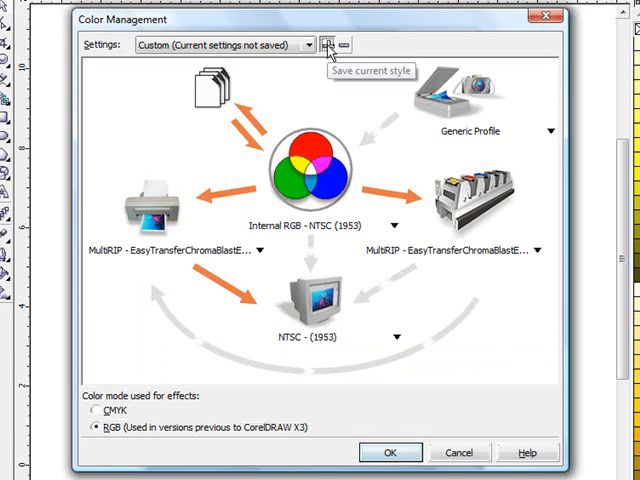
# Save the current settings as the style 'MR ChromaBlast Easy Transfer'
pyautogui.click(320, 44)
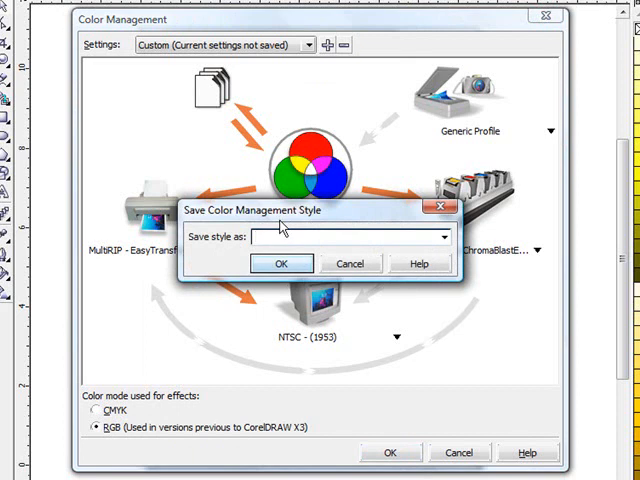
pyautogui.write('MR ChromaBlast Easy Transf')
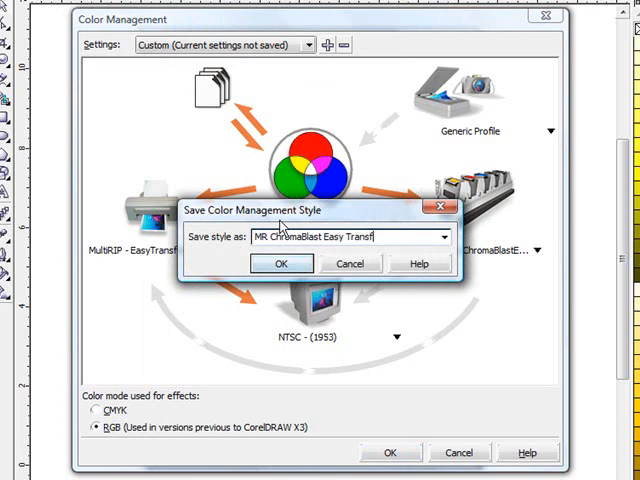
pyautogui.click(280, 264)
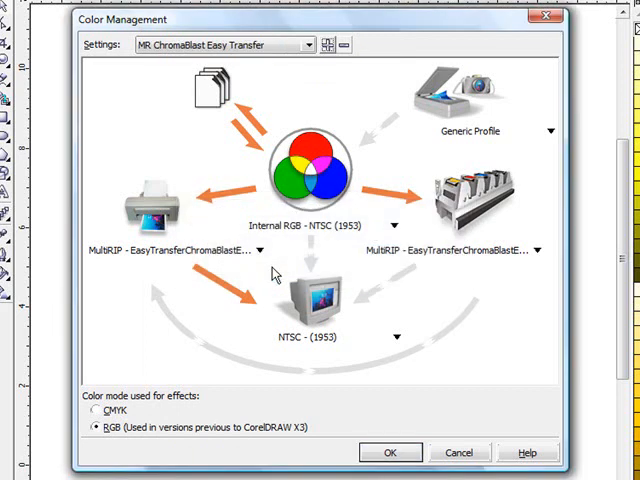
# Switch Settings to Color Management Off, then back to MR ChromaBlast Easy Transfer
pyautogui.click(308, 44)
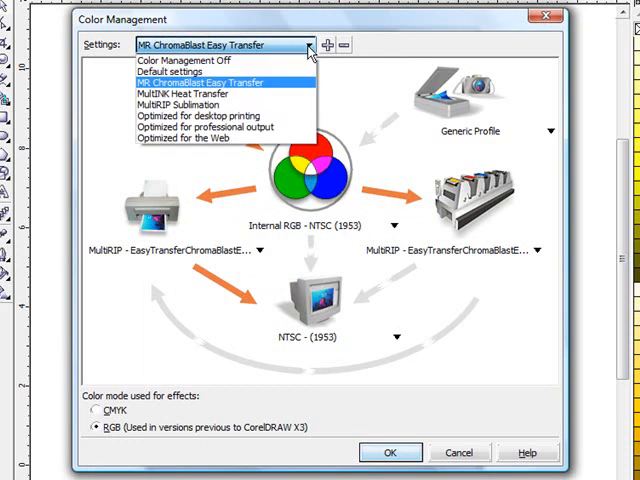
pyautogui.click(180, 60)
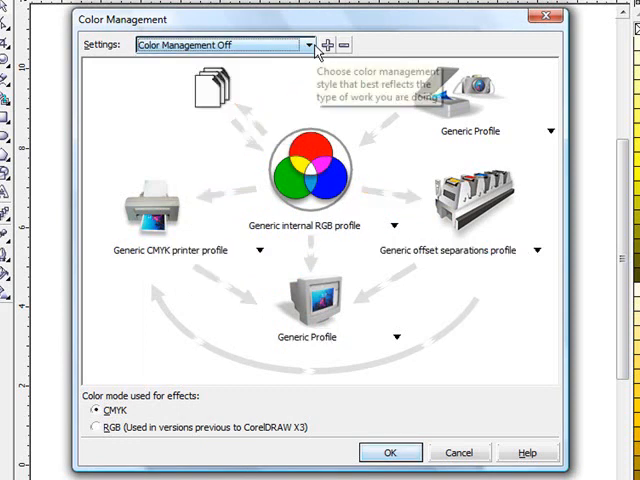
pyautogui.click(308, 44)
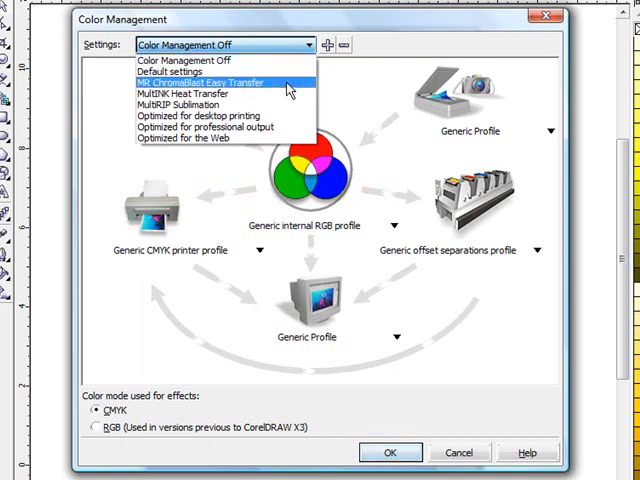
pyautogui.click(224, 82)
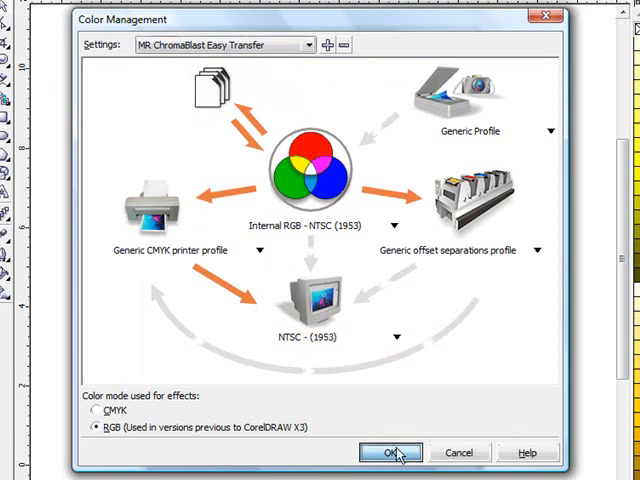
# Accept the color management settings and choose MultiRIP 4800 Easy Transfer as the printer
pyautogui.click(390, 452)
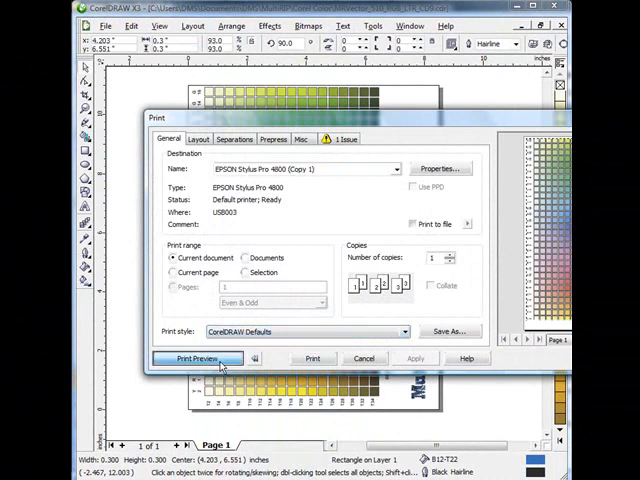
pyautogui.click(196, 358)
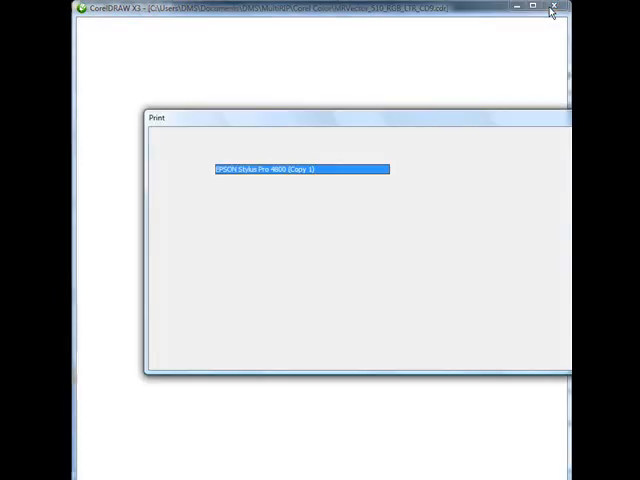
pyautogui.click(398, 168)
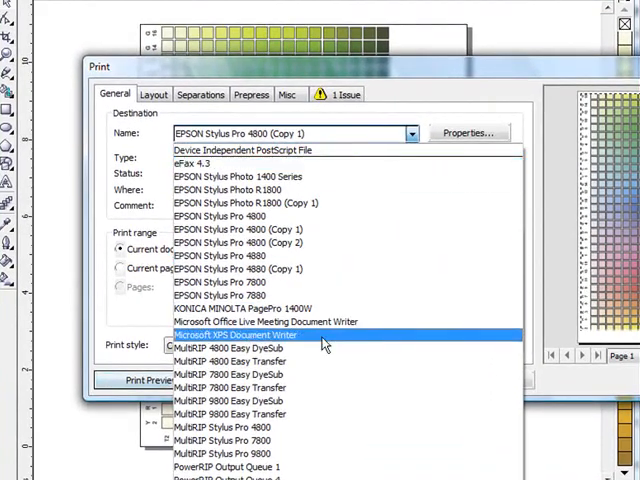
pyautogui.moveTo(310, 364)
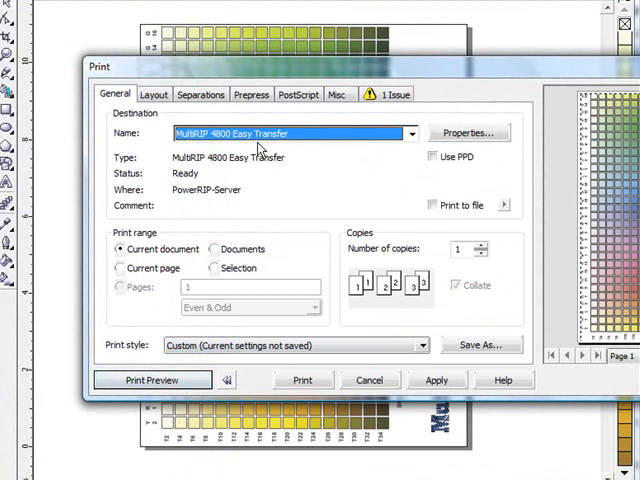
# Under Misc, output color bitmaps as RGB, then return to General
pyautogui.click(340, 92)
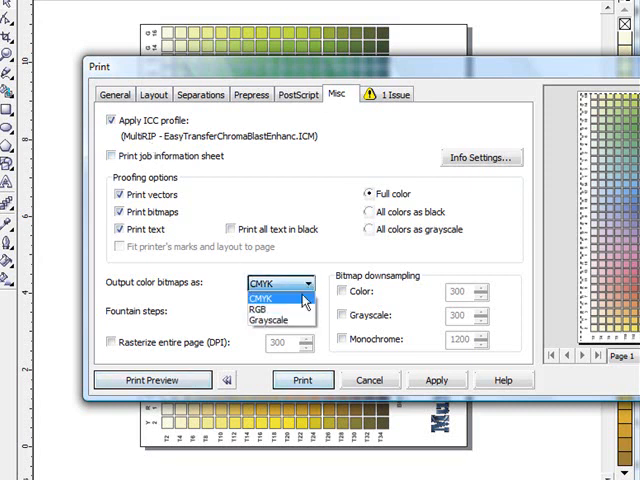
pyautogui.click(268, 304)
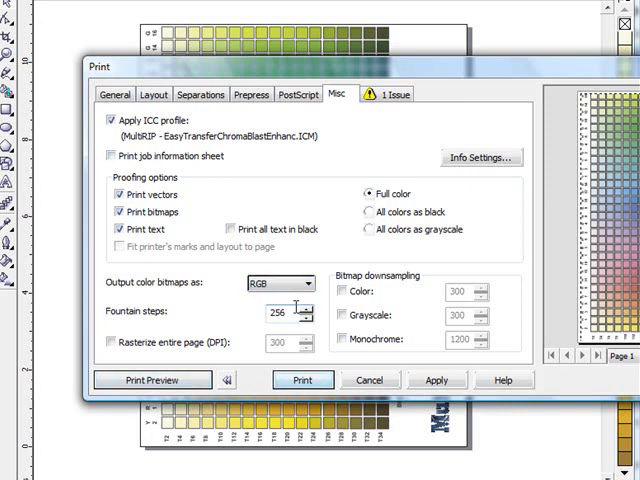
pyautogui.click(114, 94)
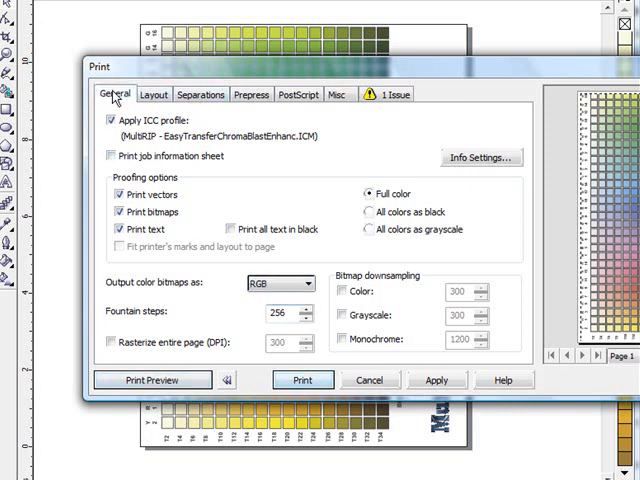
pyautogui.click(116, 92)
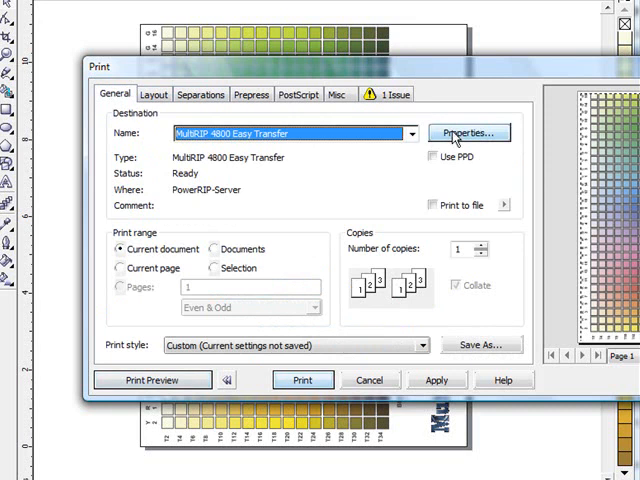
# In the printer's advanced document settings, set the RGB source profile to NTSC 1953
pyautogui.click(468, 132)
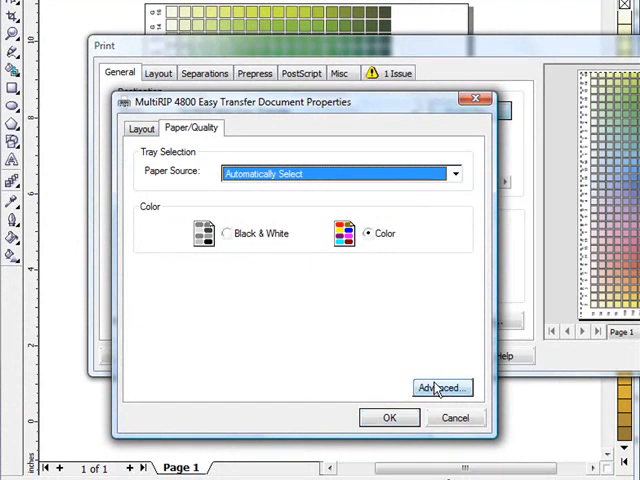
pyautogui.click(440, 388)
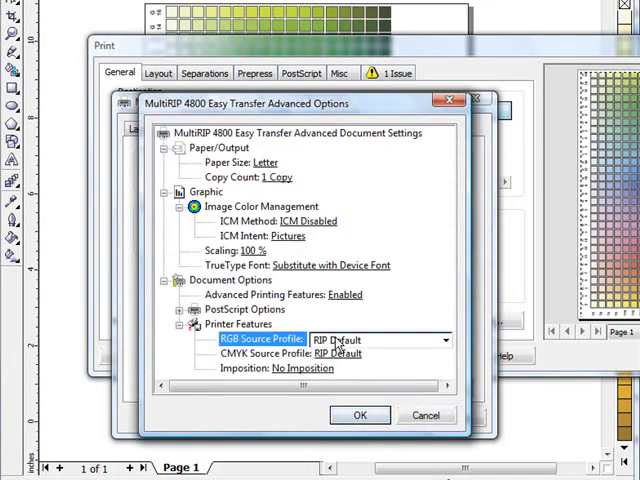
pyautogui.click(444, 340)
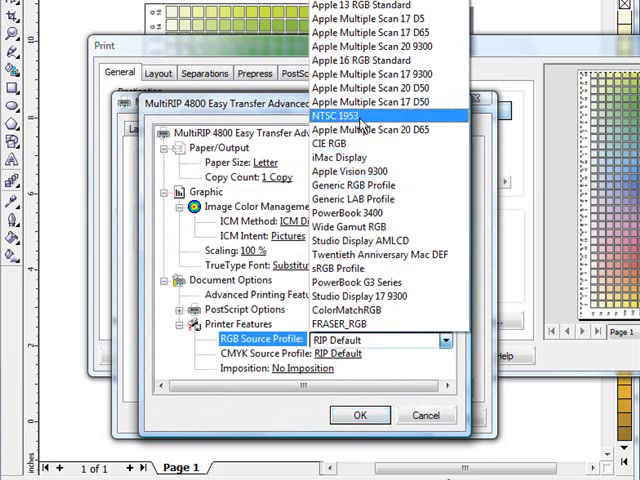
pyautogui.click(344, 116)
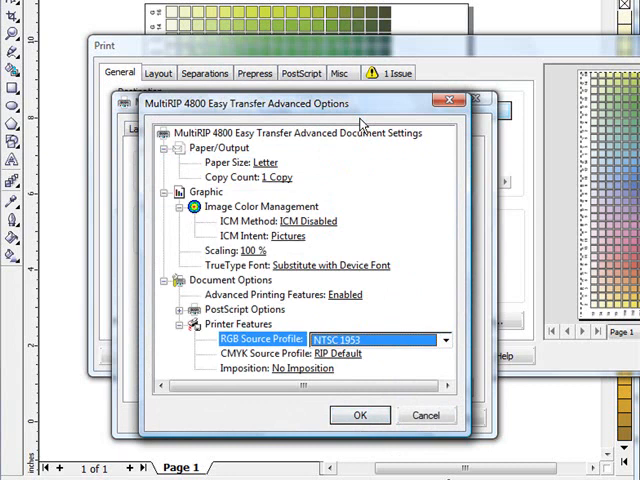